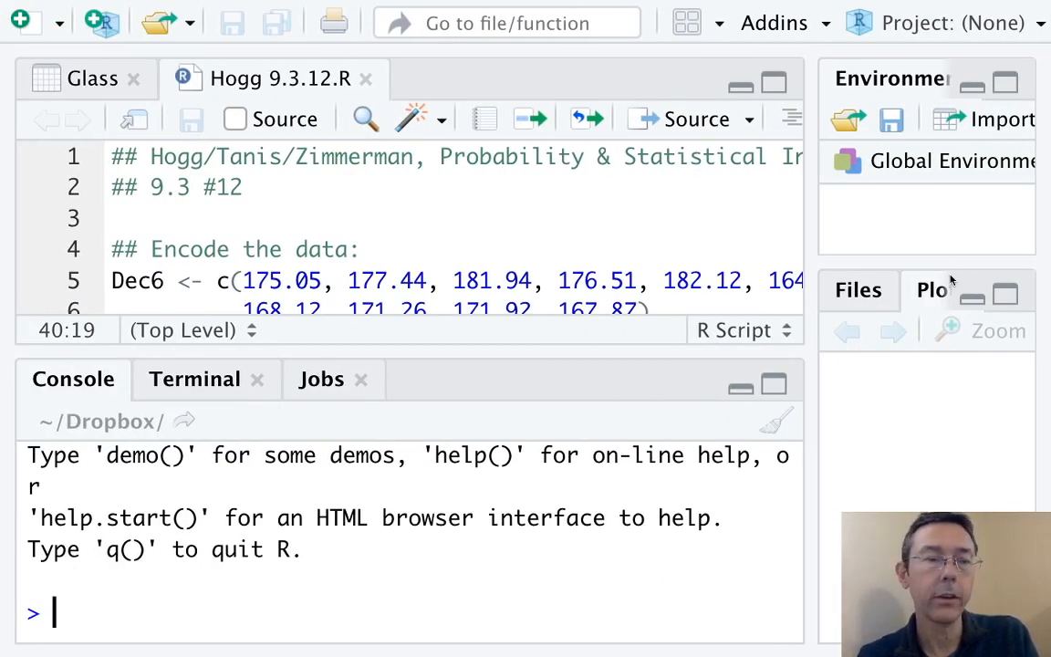
# View the Glass data frame with its Resistance and Date columns.
pyautogui.click(92, 78)
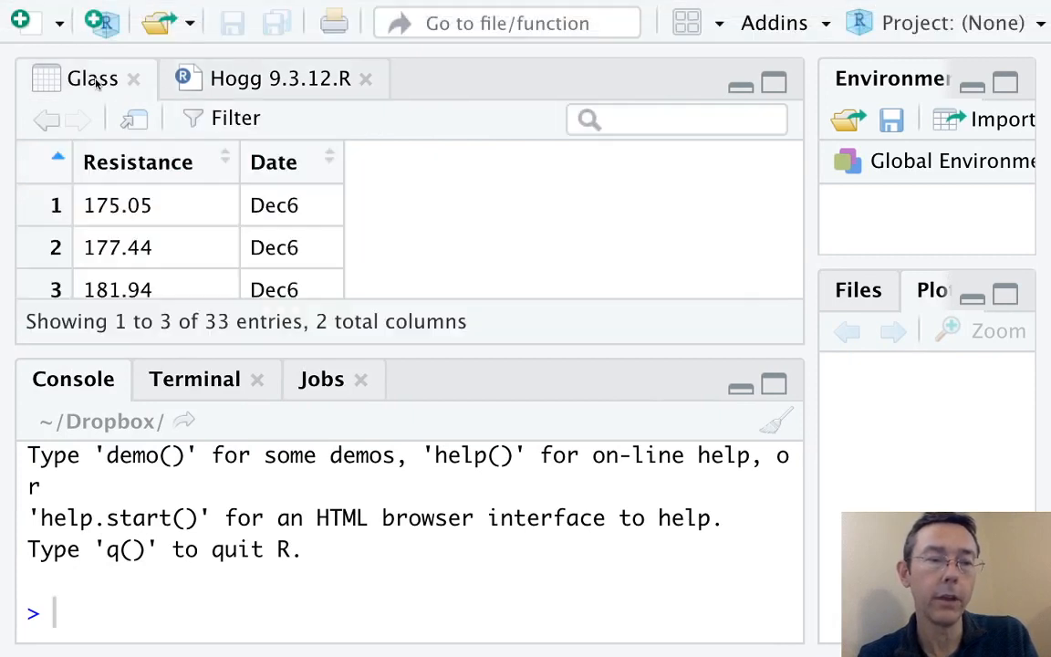
pyautogui.moveTo(486, 226)
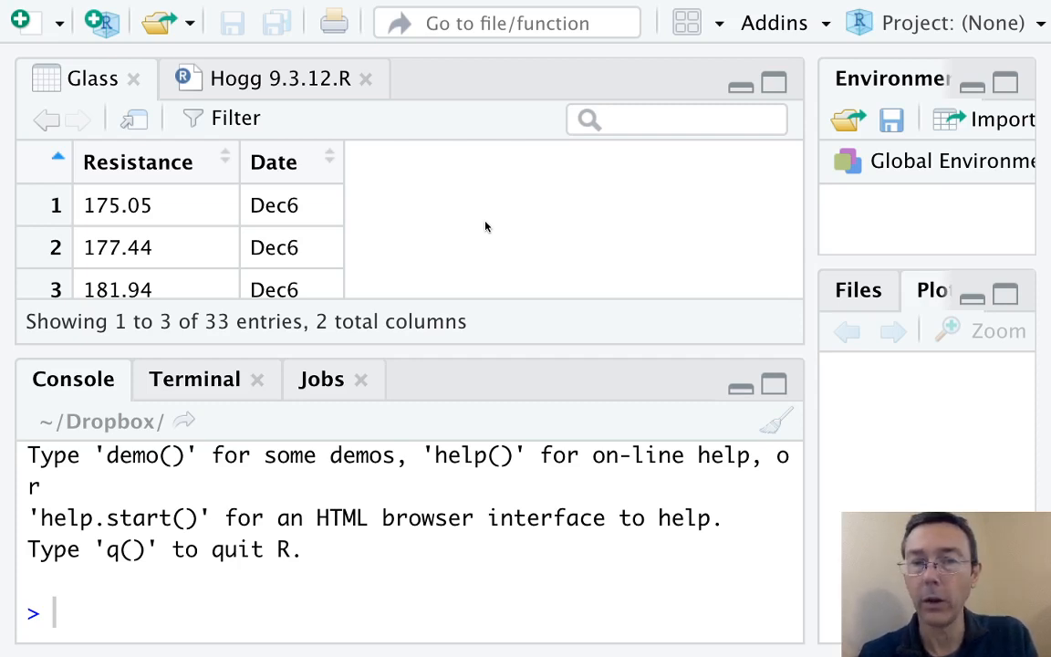
# Return to the Hogg 9.3.12.R script to run the Dec6, Dec7, Dec22 and Resistance vectors.
pyautogui.click(271, 78)
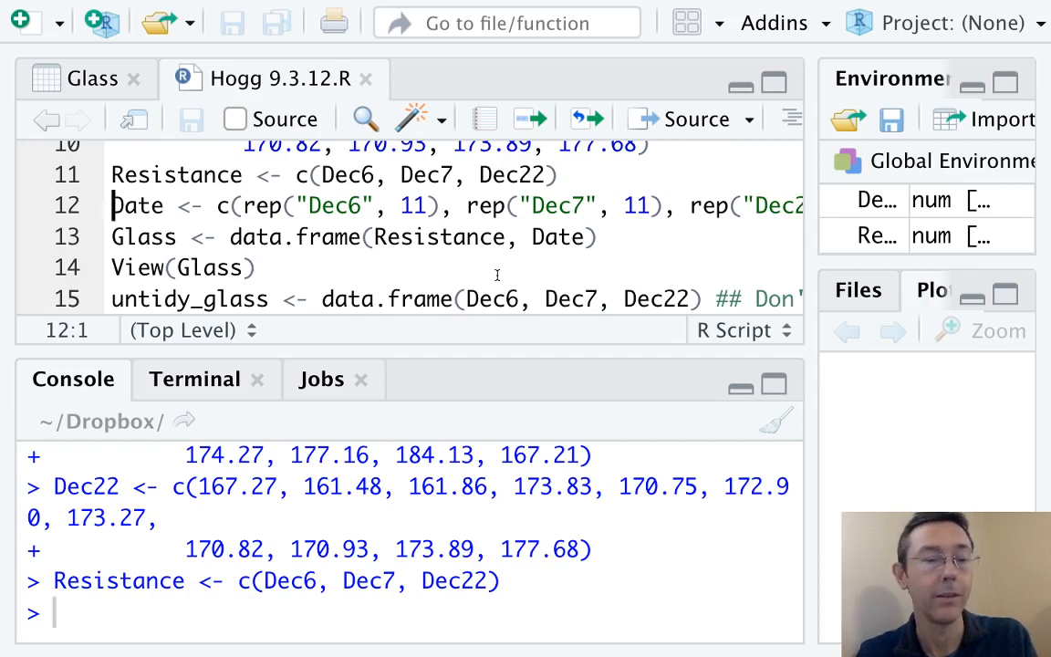
# Run the Date, data.frame and View(Glass) lines and look through the Glass rows by date.
pyautogui.press('Return')
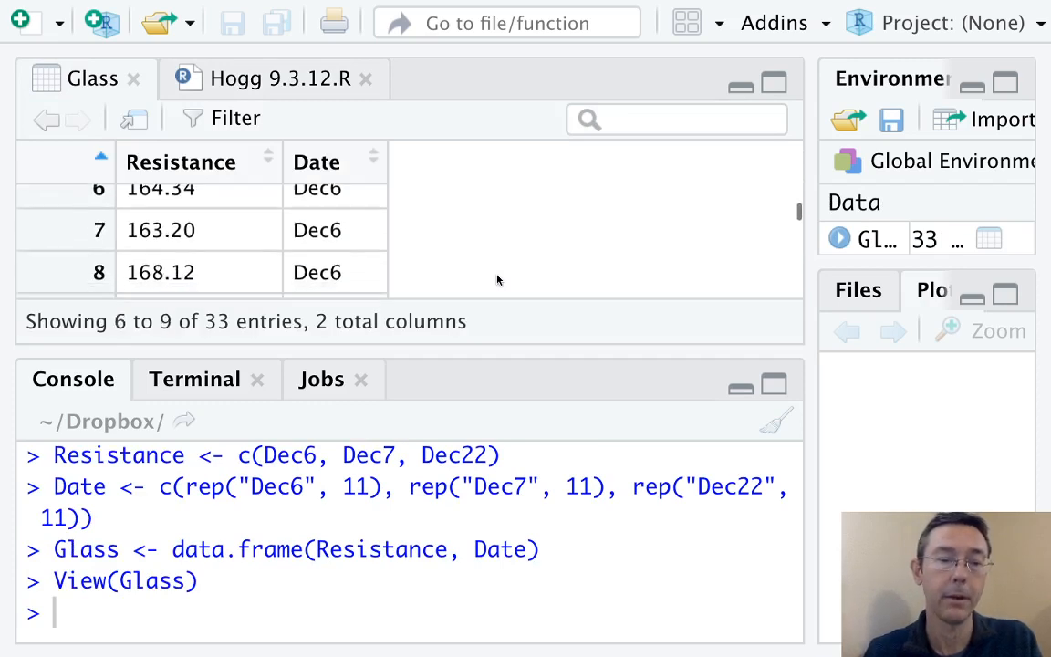
pyautogui.scroll(-3)
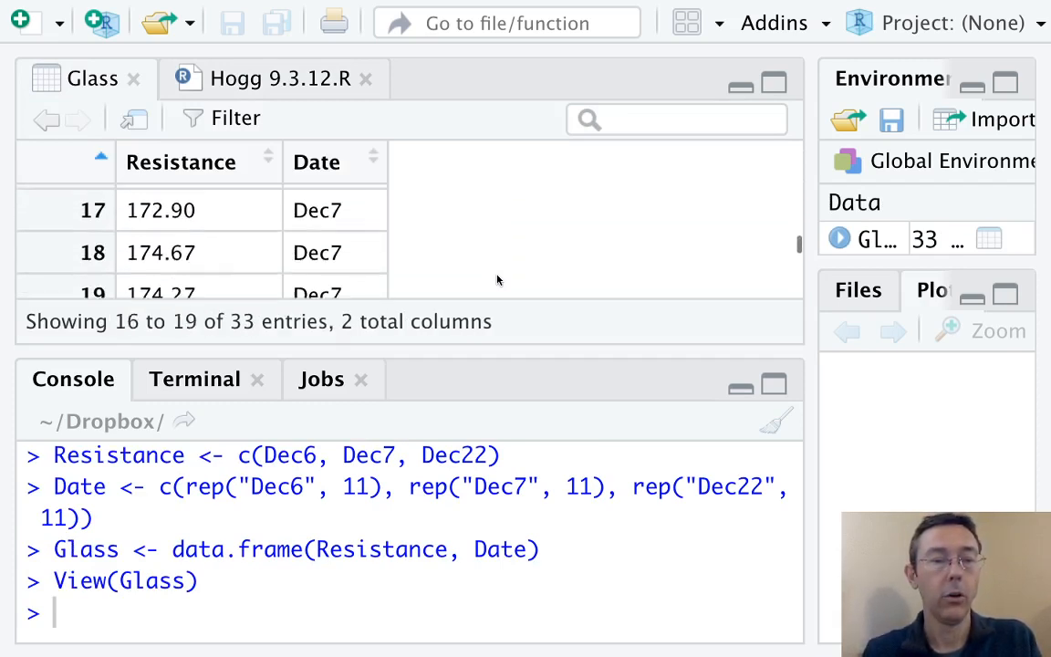
pyautogui.scroll(-3)
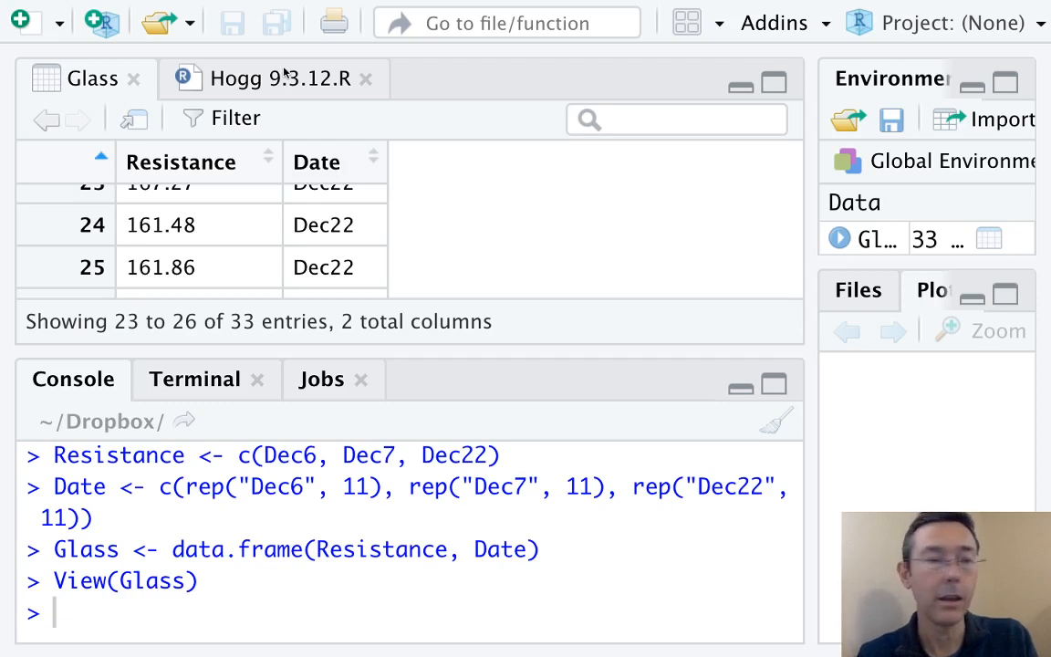
pyautogui.click(271, 80)
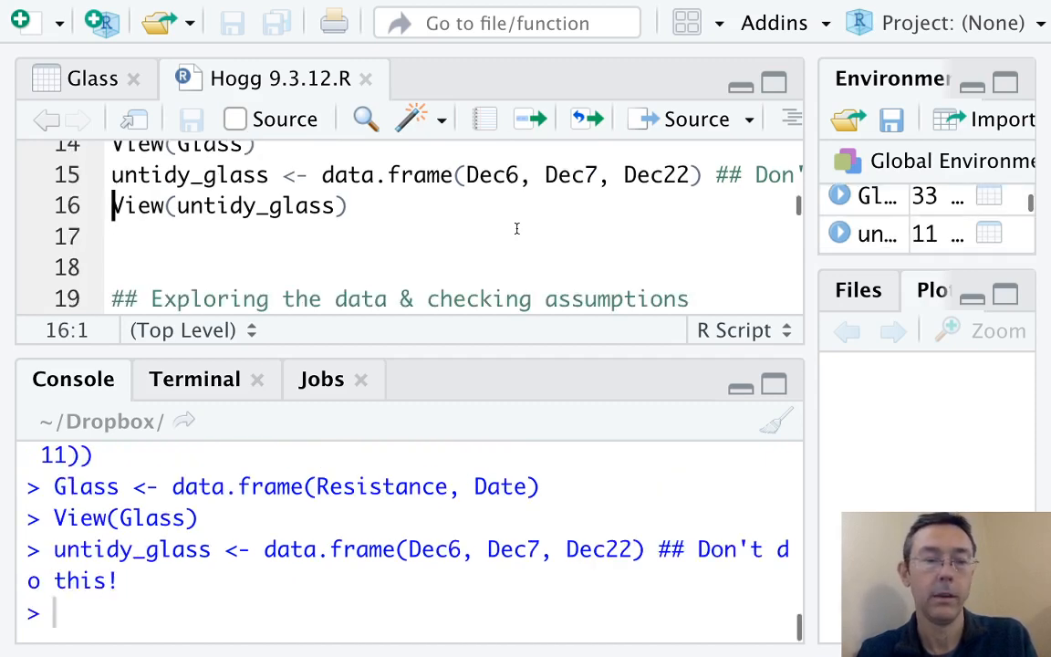
# Run View(untidy_glass) to open the untidy_glass data frame.
pyautogui.press('Return')
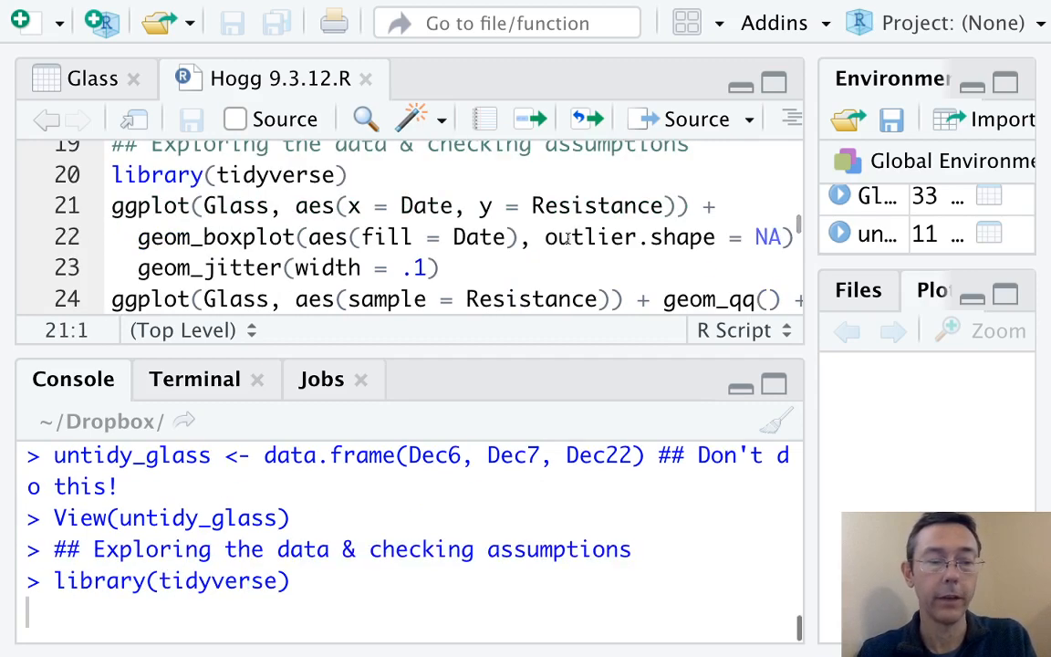
# Run library(tidyverse) to load the tidyverse package.
pyautogui.press('Return')
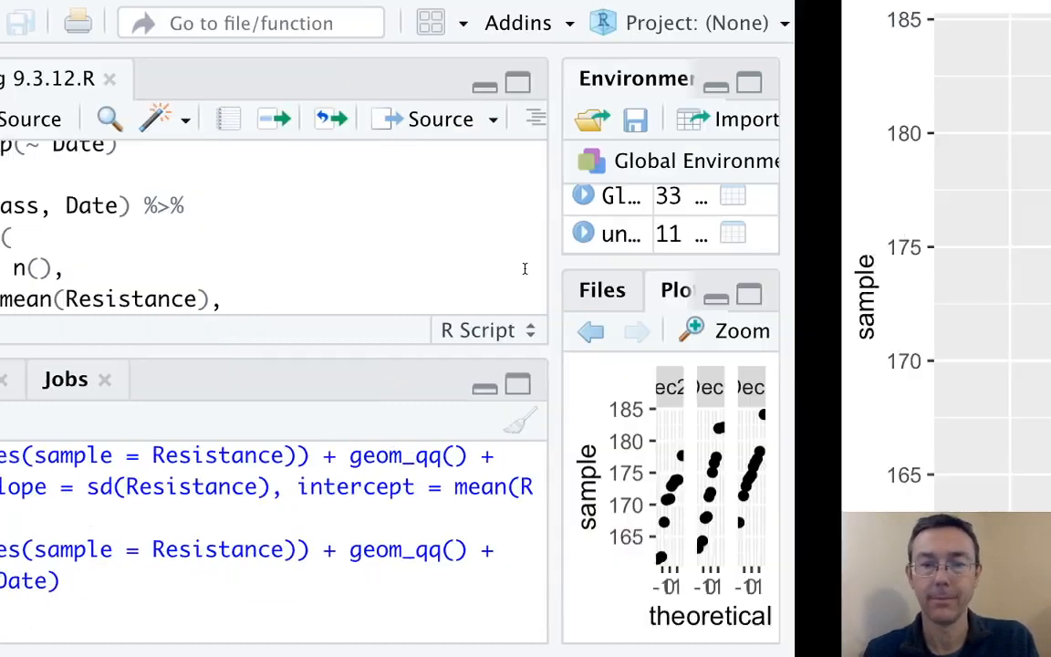
# Zoom the faceted per-Date QQ plots of Resistance to view them enlarged.
pyautogui.click(726, 332)
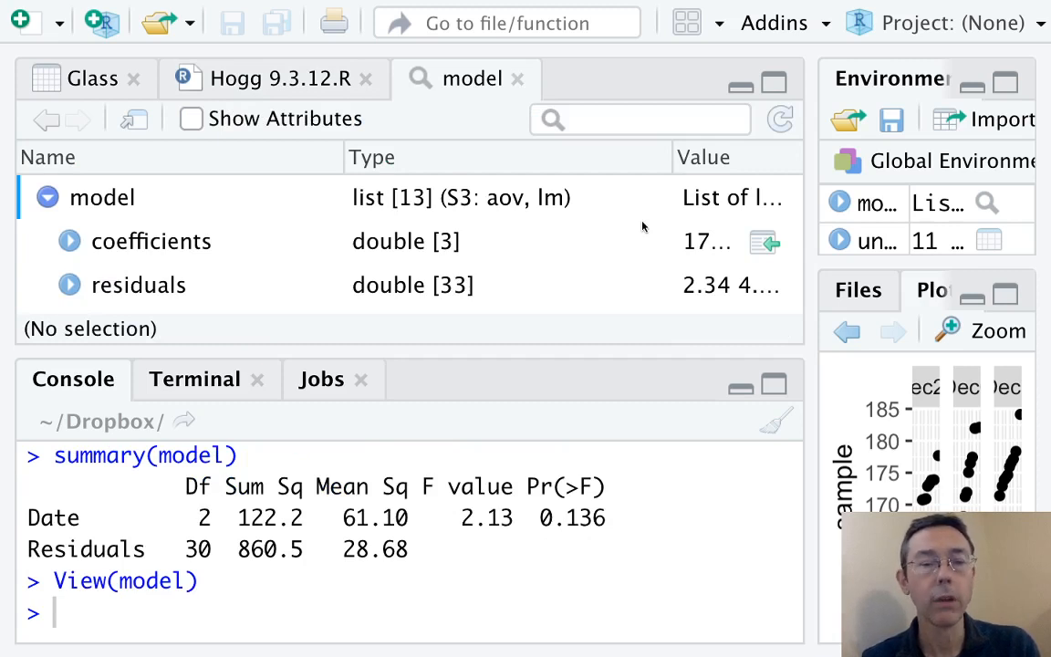
pyautogui.scroll(-3)
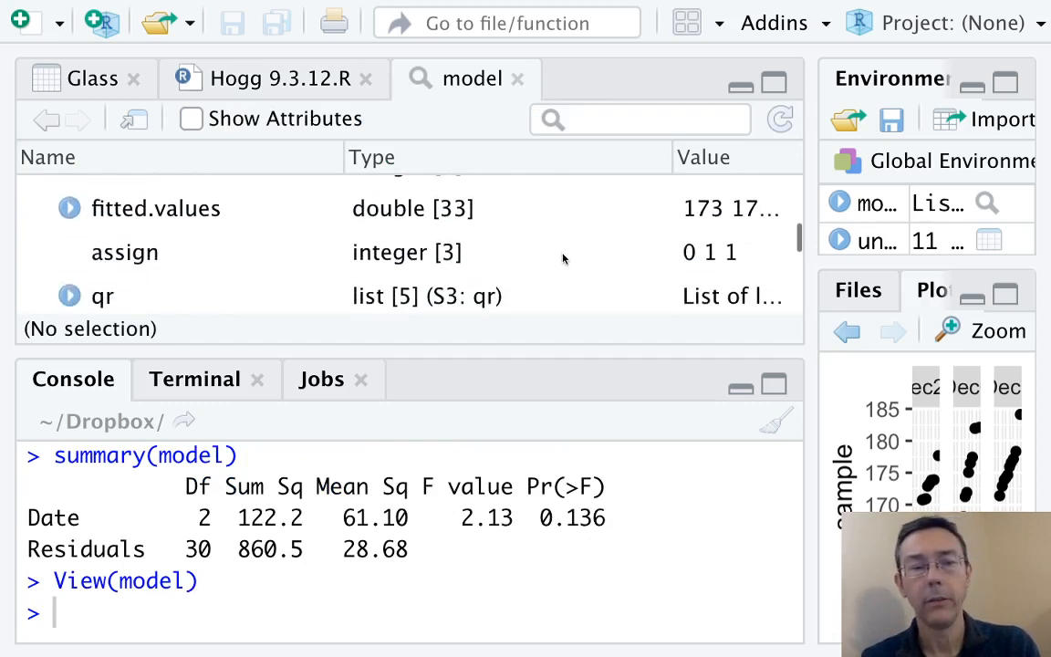
pyautogui.scroll(-3)
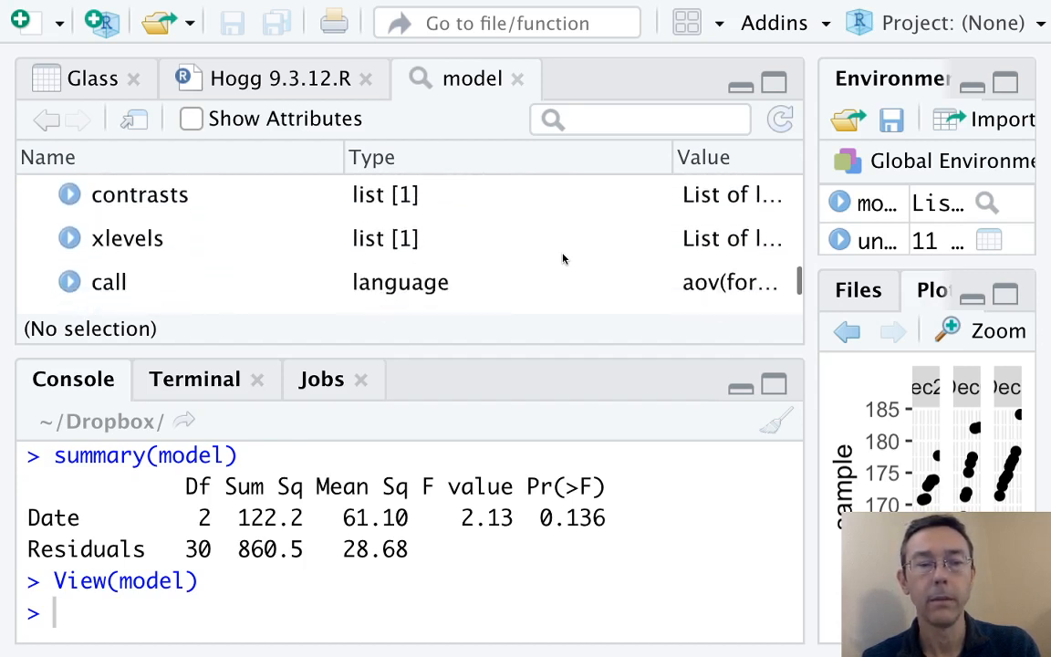